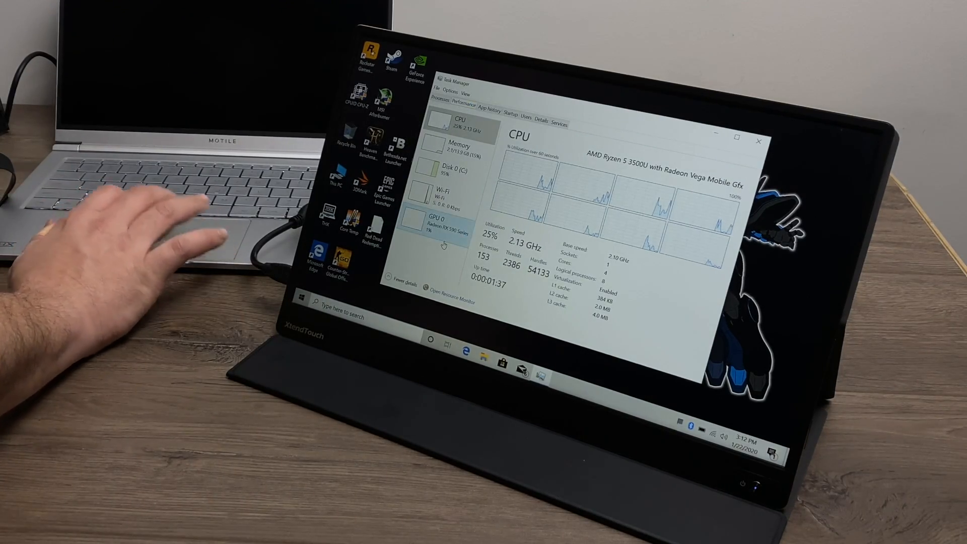
Step: Show the GPU 0 performance page confirming the Radeon RX 590 Series with 8.0 GB memory
click(439, 222)
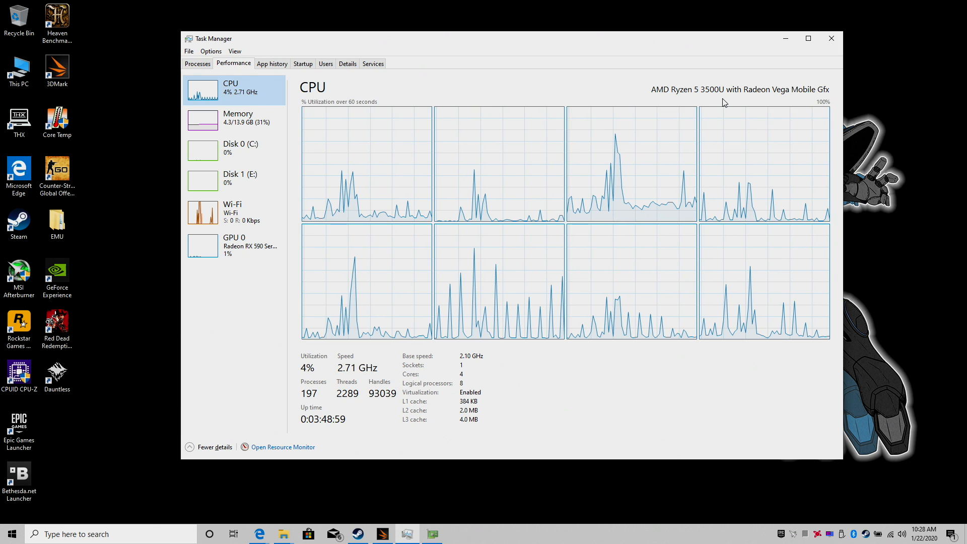
mouse_move(685, 98)
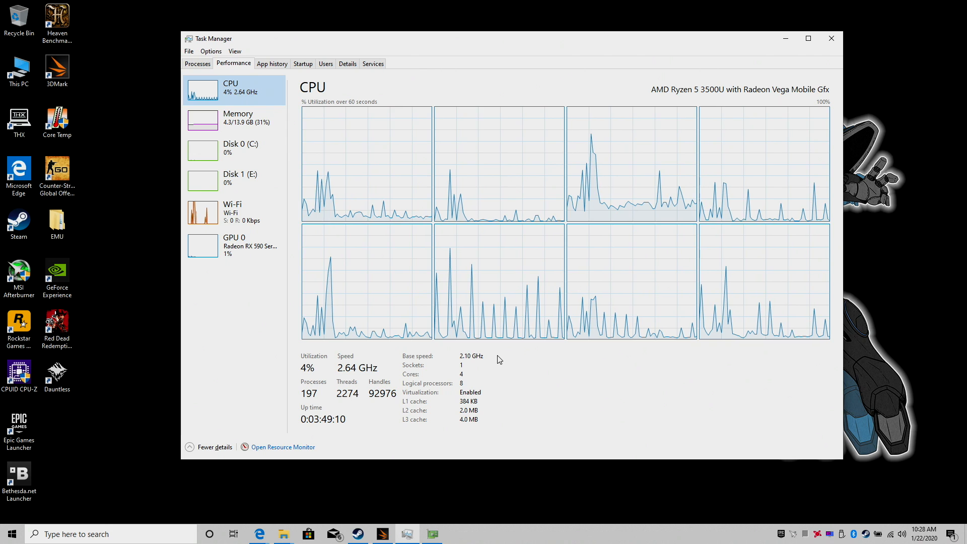
click(238, 117)
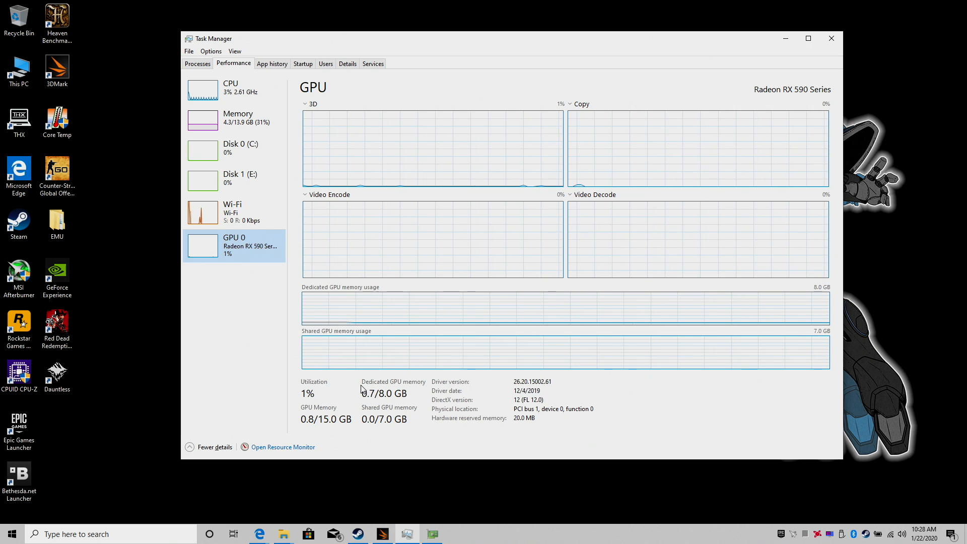
mouse_move(729, 59)
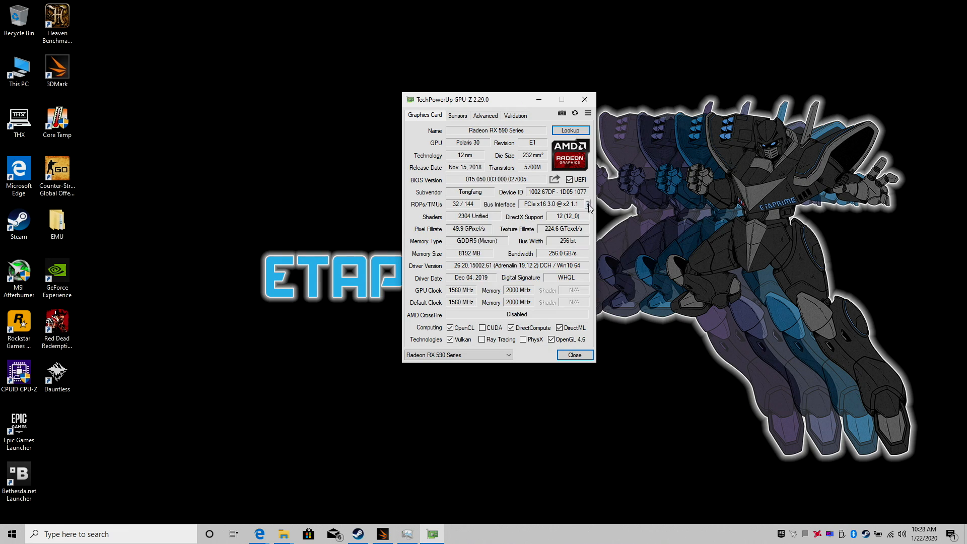
Step: Run the GPU-Z bus interface render test so the link reads PCIe x2 3.0, then close it
click(587, 204)
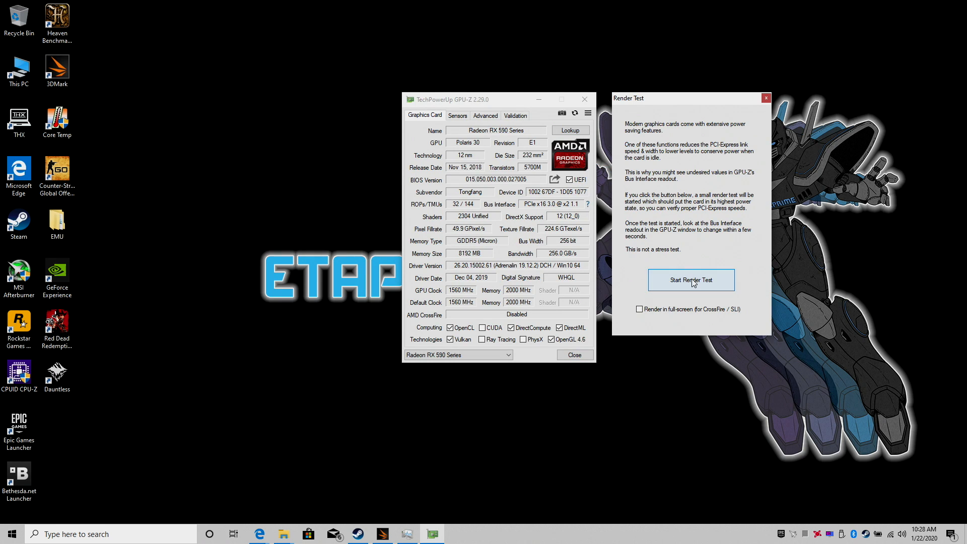
click(690, 279)
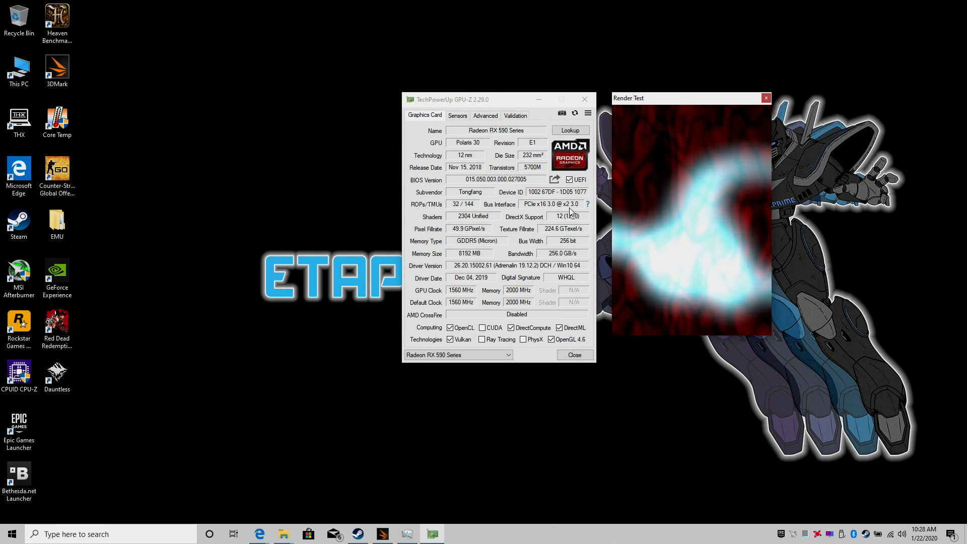
mouse_move(586, 203)
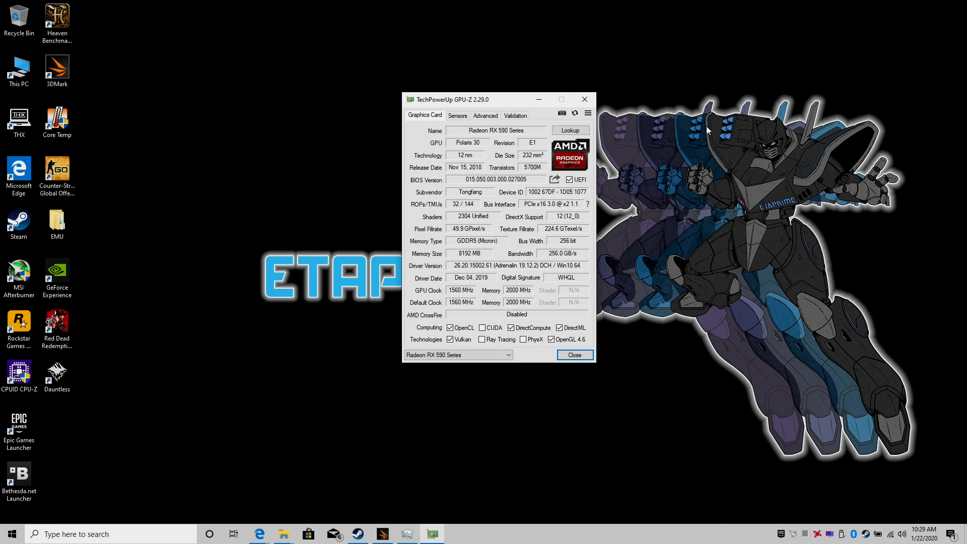
click(572, 355)
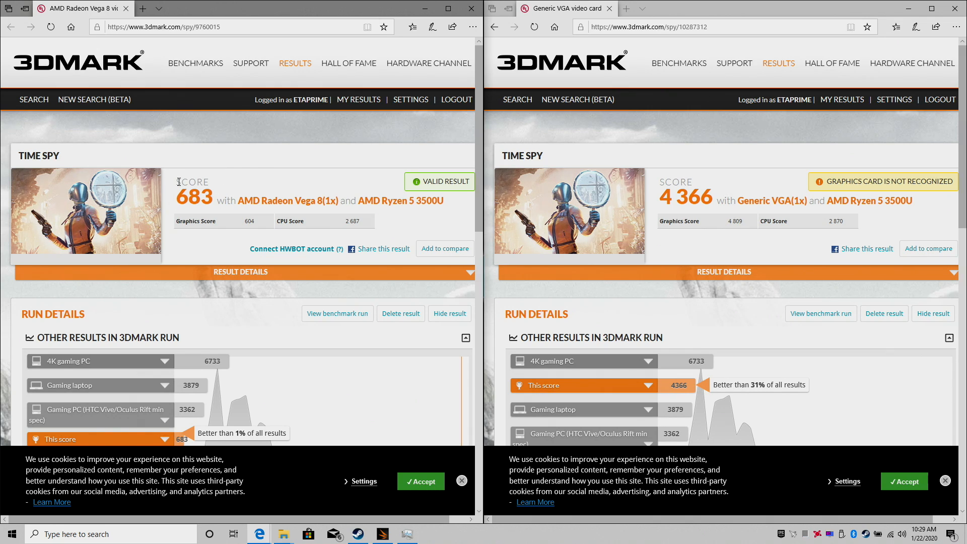
mouse_move(225, 240)
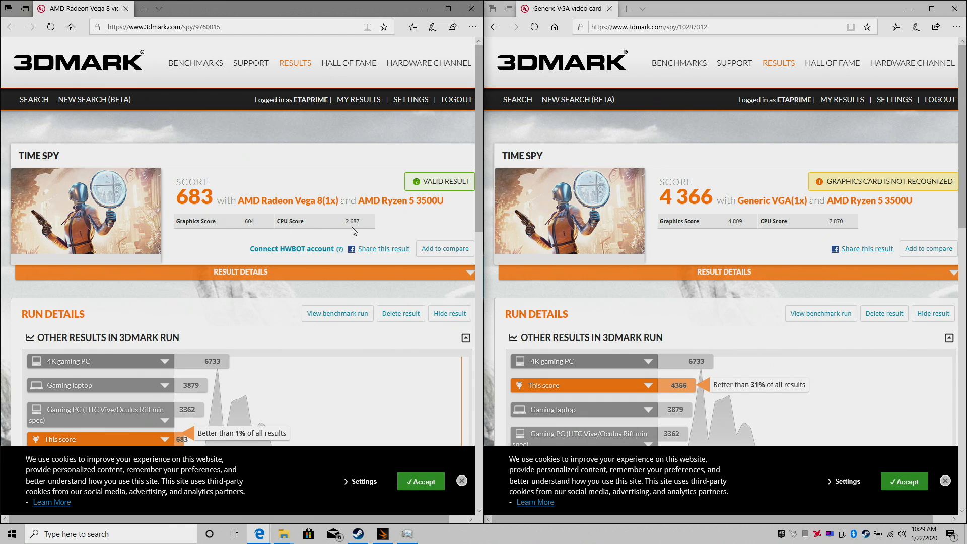
Step: Scroll through the Time Spy run details comparing 683 on Vega 8 versus 4,366 on the RX 590
scroll(down, 3)
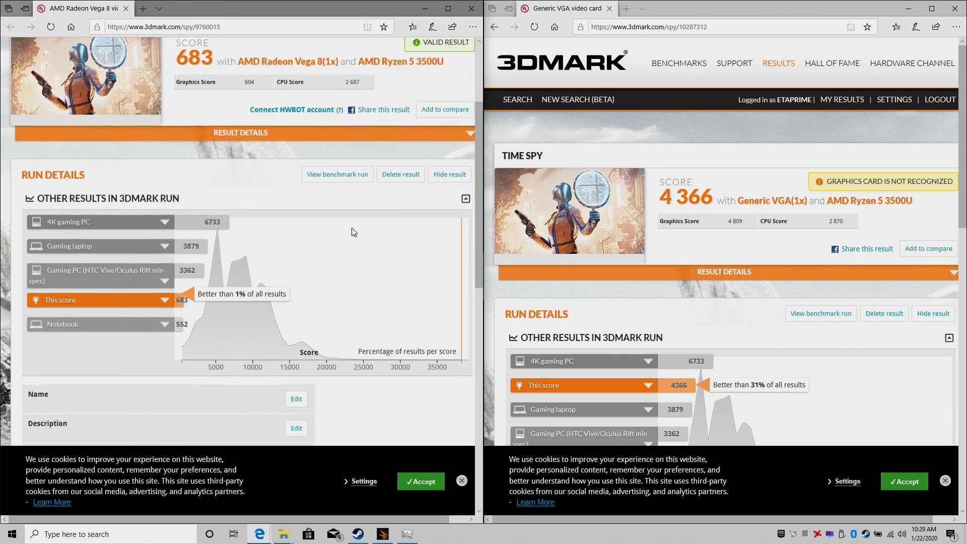
scroll(down, 3)
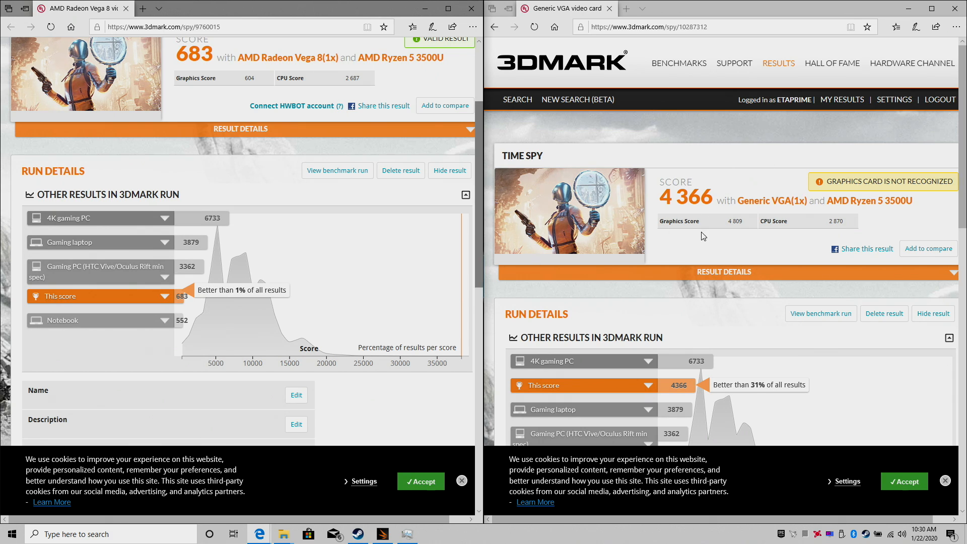
mouse_move(699, 243)
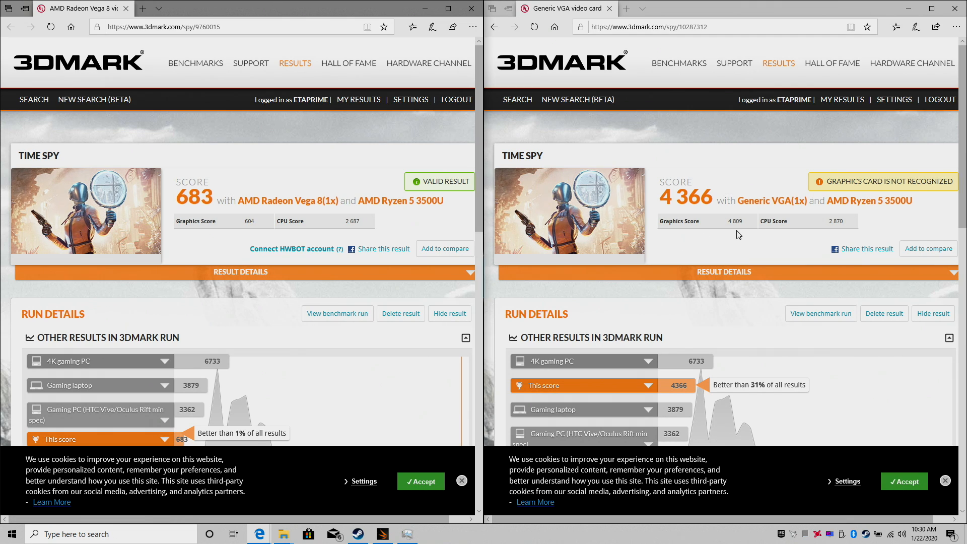
scroll(down, 3)
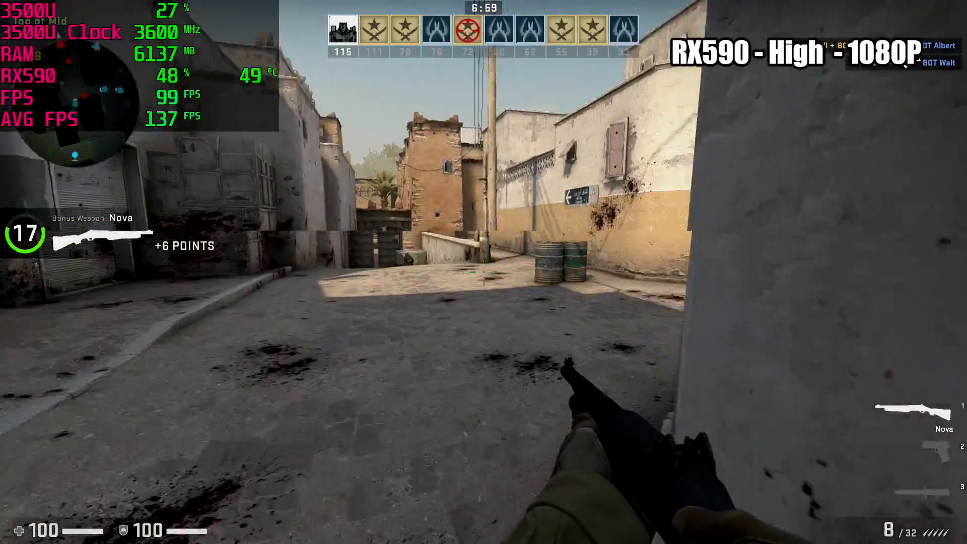
Step: Start a CS:GO bot match at High 1080p on the RX 590 with the FPS overlay visible
click(484, 272)
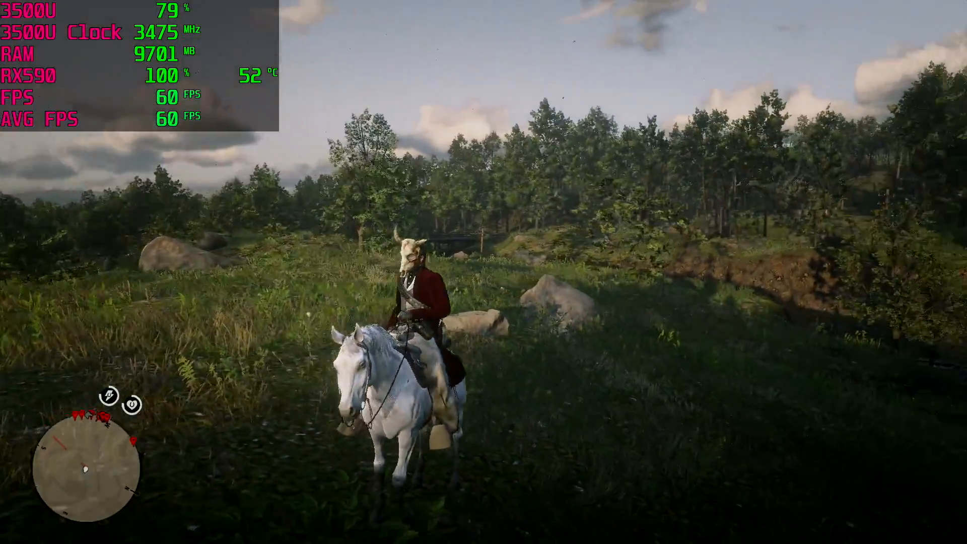
mouse_move(484, 272)
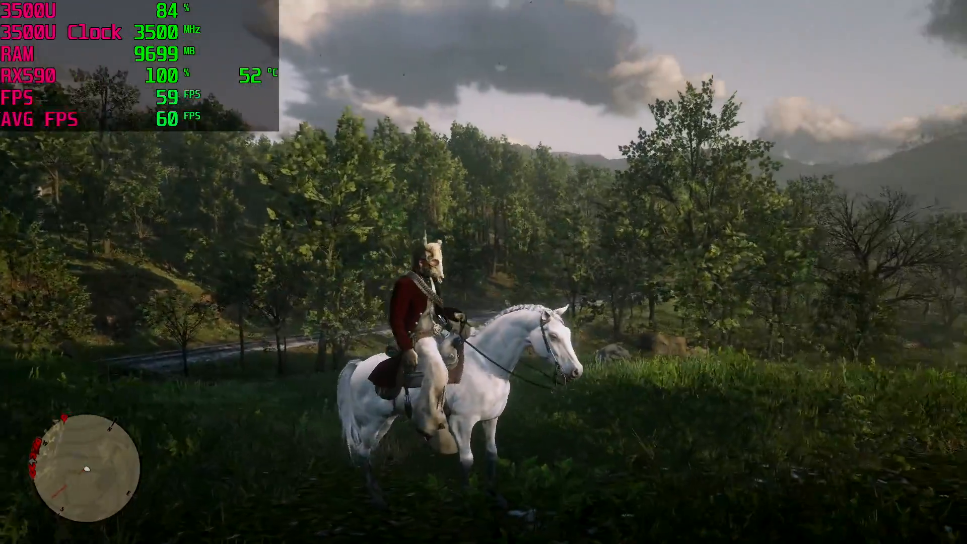